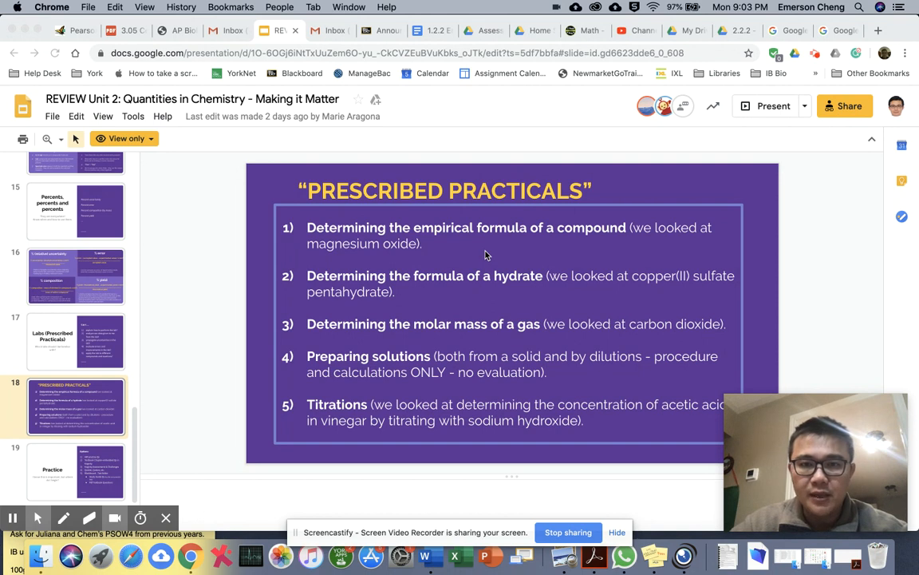
{"action": "mouse_move", "coordinate": [587, 326]}
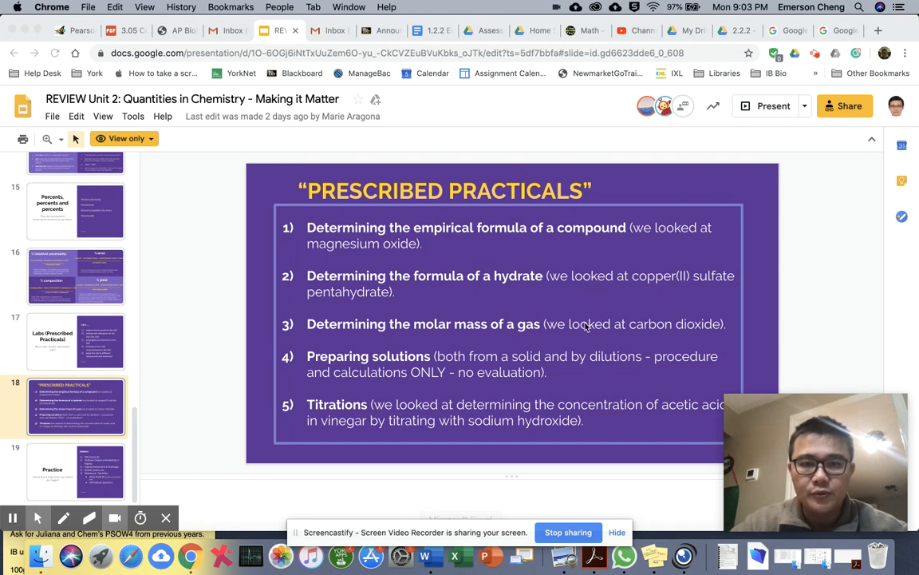
{"action": "mouse_move", "coordinate": [429, 425]}
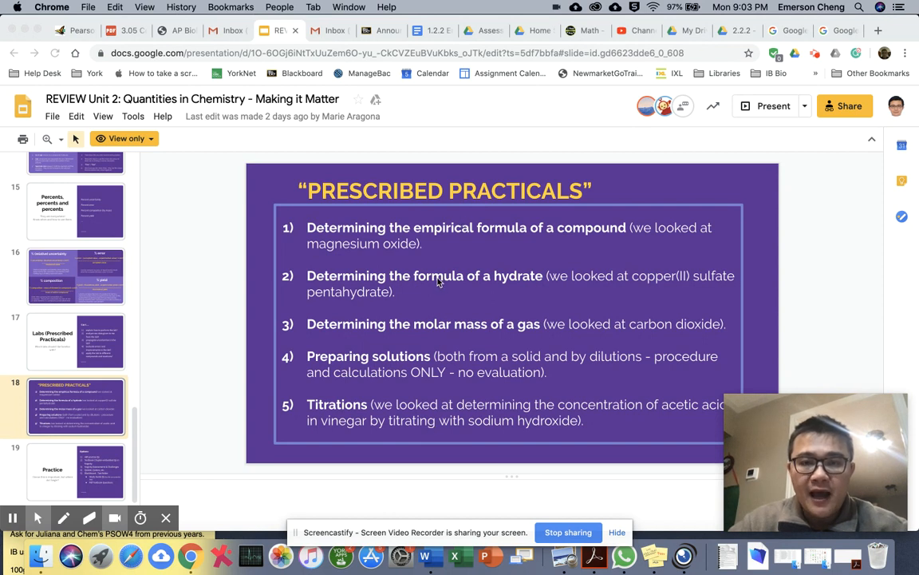
{"action": "mouse_move", "coordinate": [443, 230]}
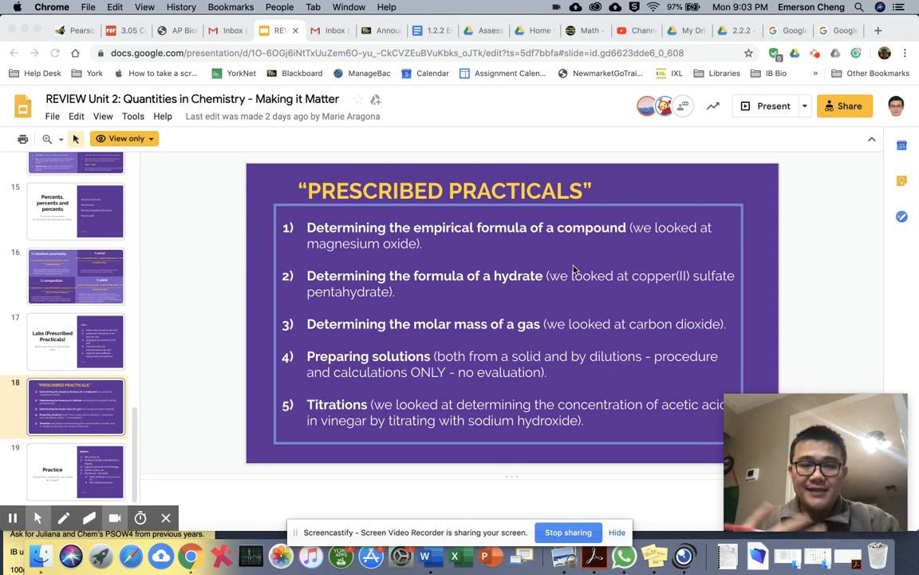
{"action": "mouse_move", "coordinate": [233, 252]}
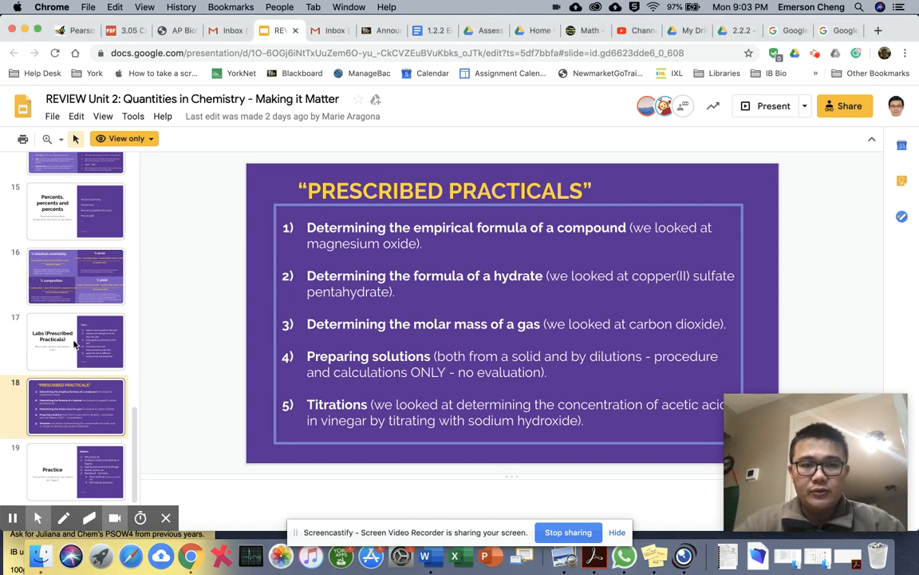
View the Labs (Prescribed Practicals) slide in the review slideshow.
{"action": "left_click", "coordinate": [77, 341]}
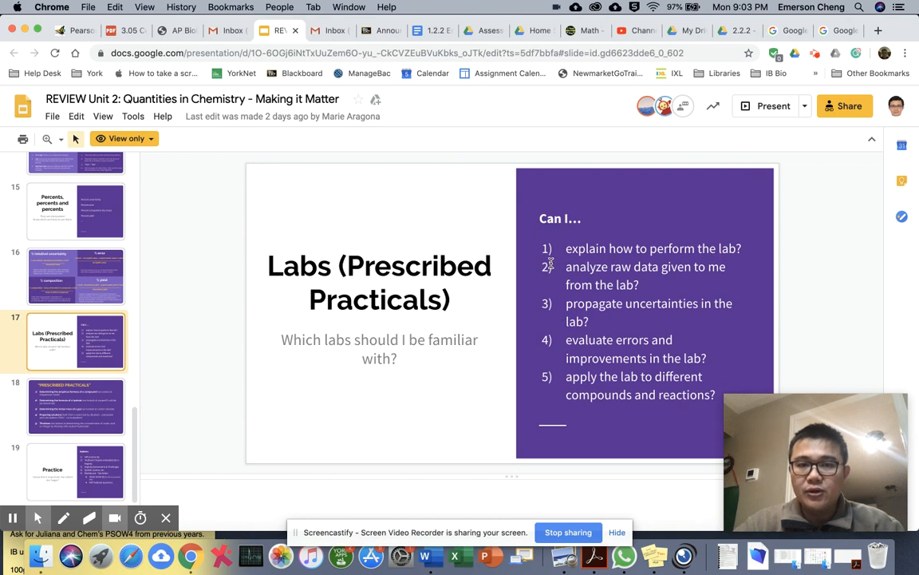
{"action": "mouse_move", "coordinate": [652, 410]}
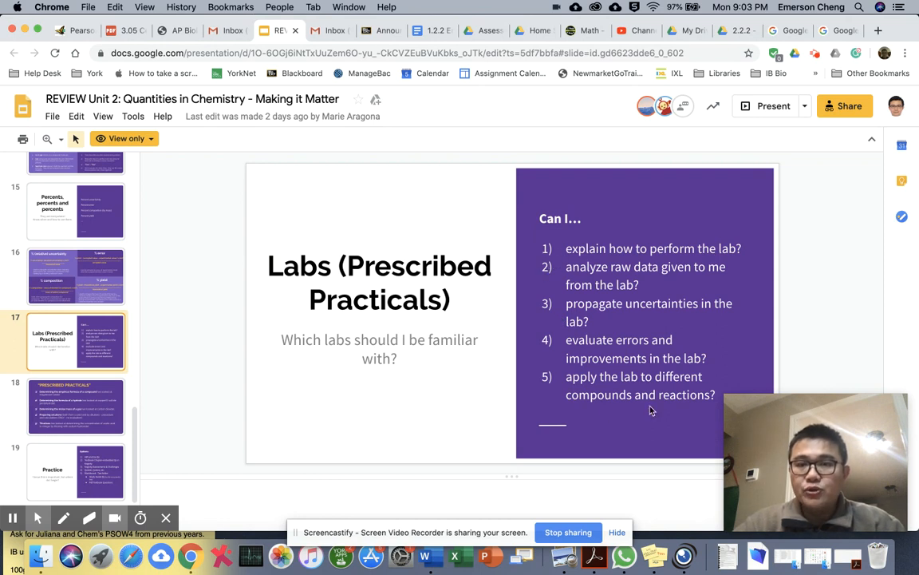
{"action": "mouse_move", "coordinate": [606, 244]}
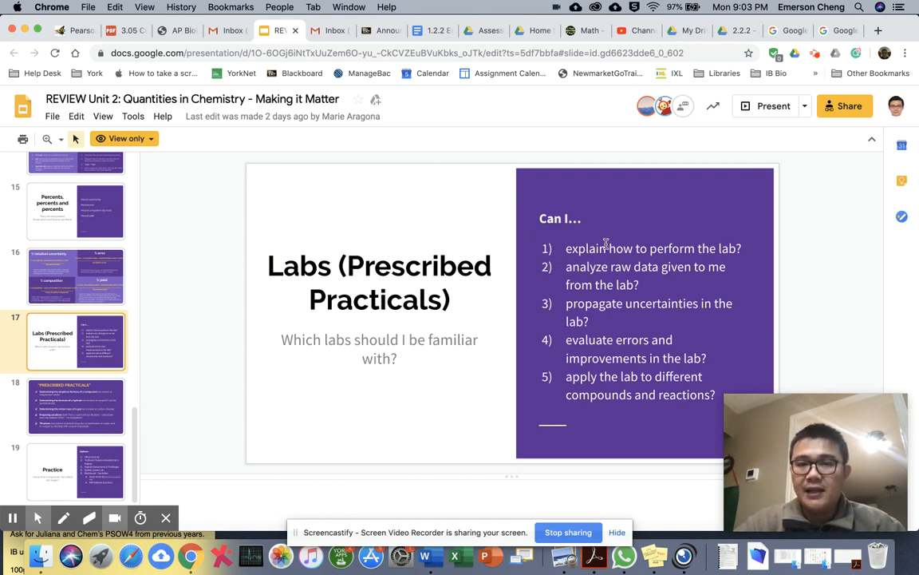
{"action": "mouse_move", "coordinate": [578, 278]}
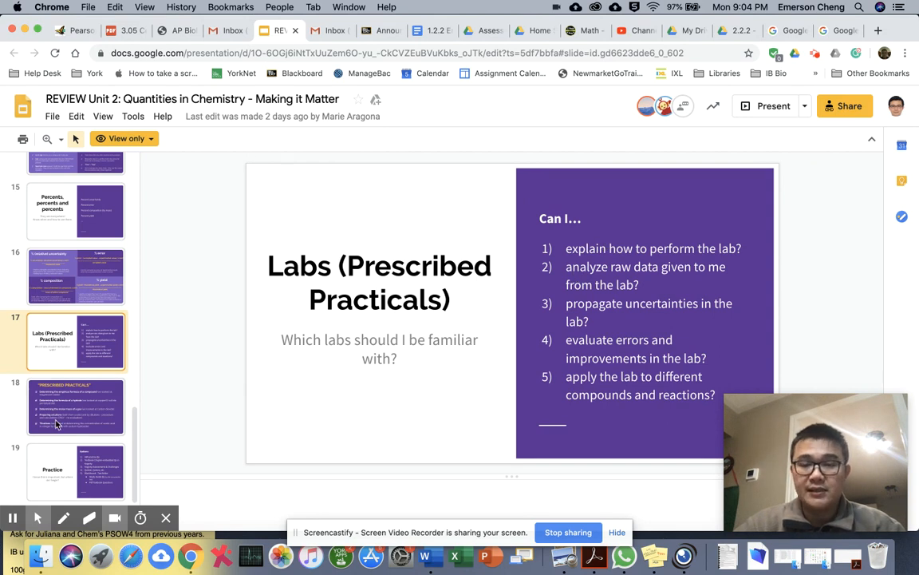
{"action": "left_click", "coordinate": [75, 407]}
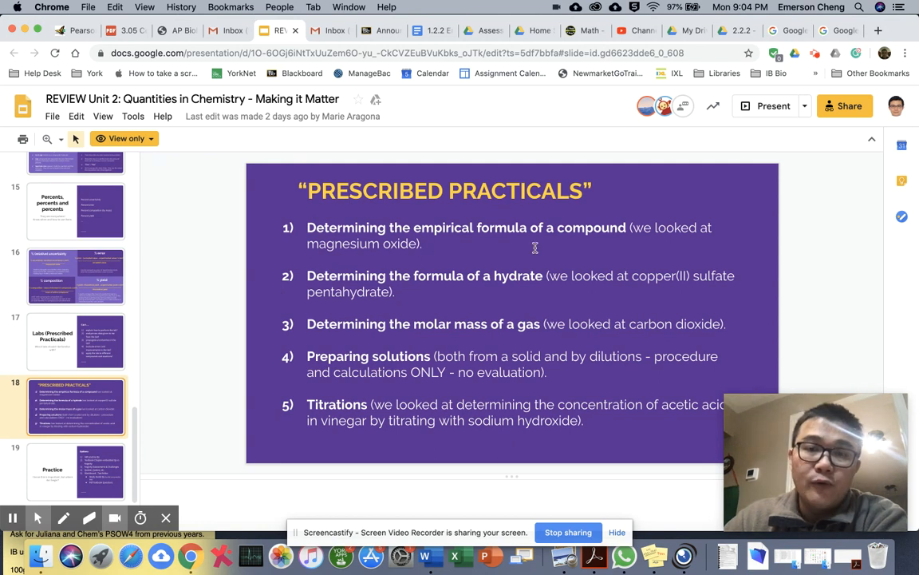
{"action": "mouse_move", "coordinate": [609, 249]}
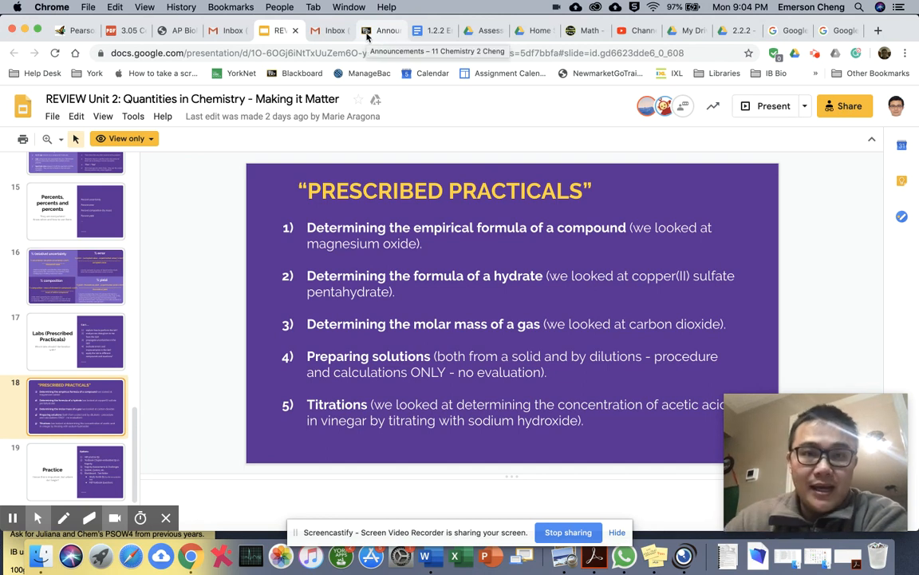
Switch to the handout, dismiss the sign-in notice and scroll to Experiment 1.2a.
{"action": "left_click", "coordinate": [380, 31]}
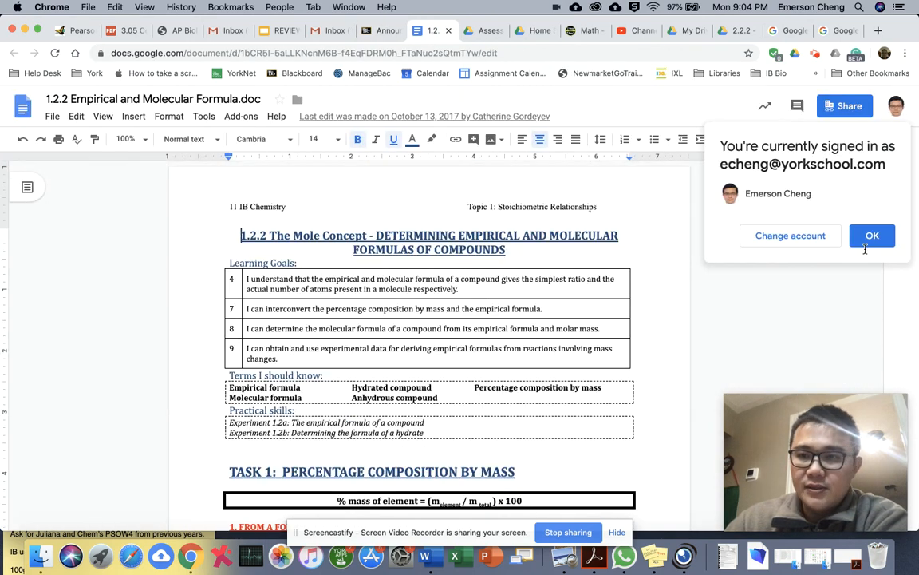
{"action": "left_click", "coordinate": [872, 234]}
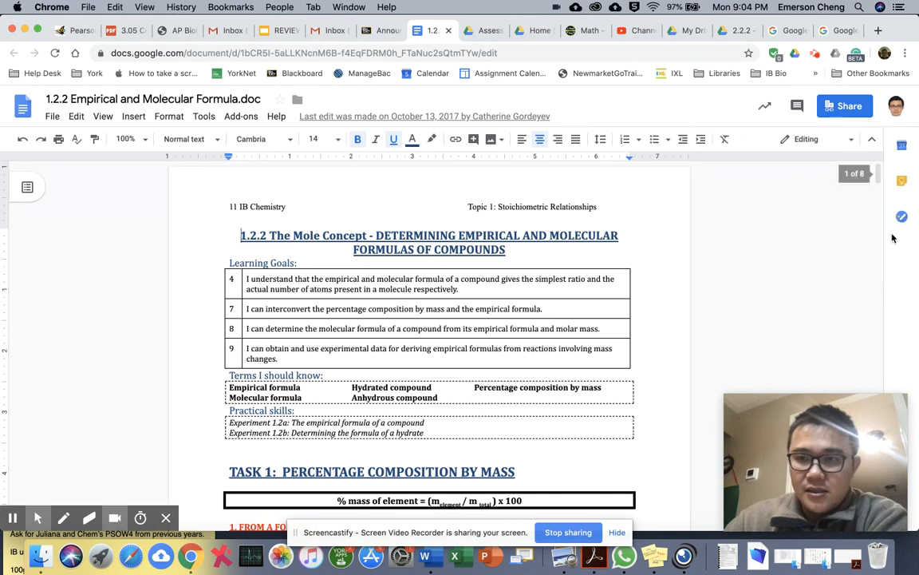
{"action": "scroll", "scroll_direction": "down", "scroll_amount": 3}
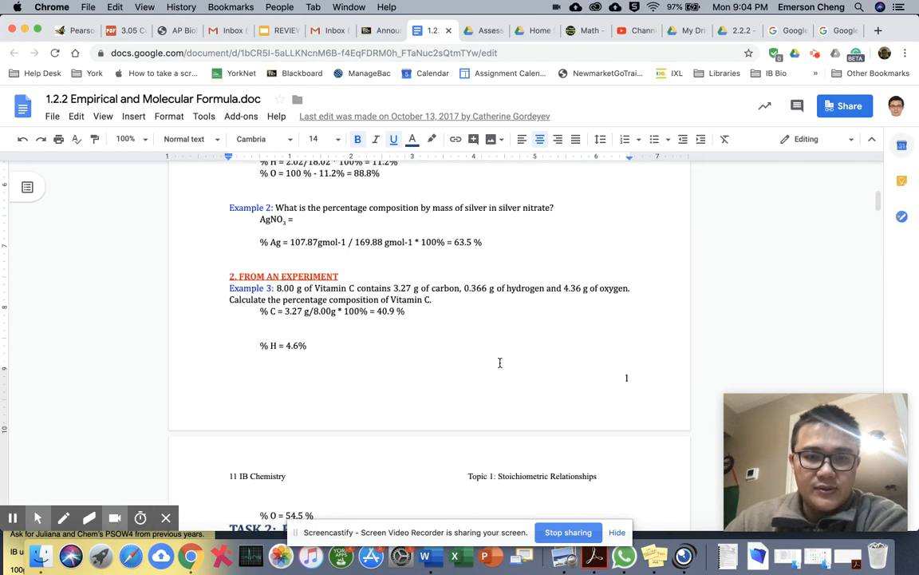
{"action": "scroll", "scroll_direction": "down", "scroll_amount": 3}
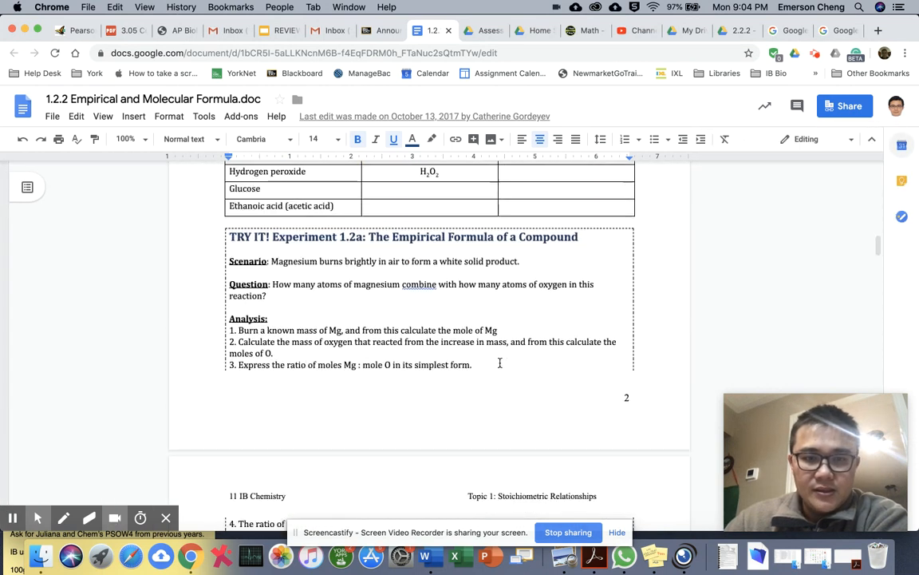
{"action": "scroll", "scroll_direction": "down", "scroll_amount": 3}
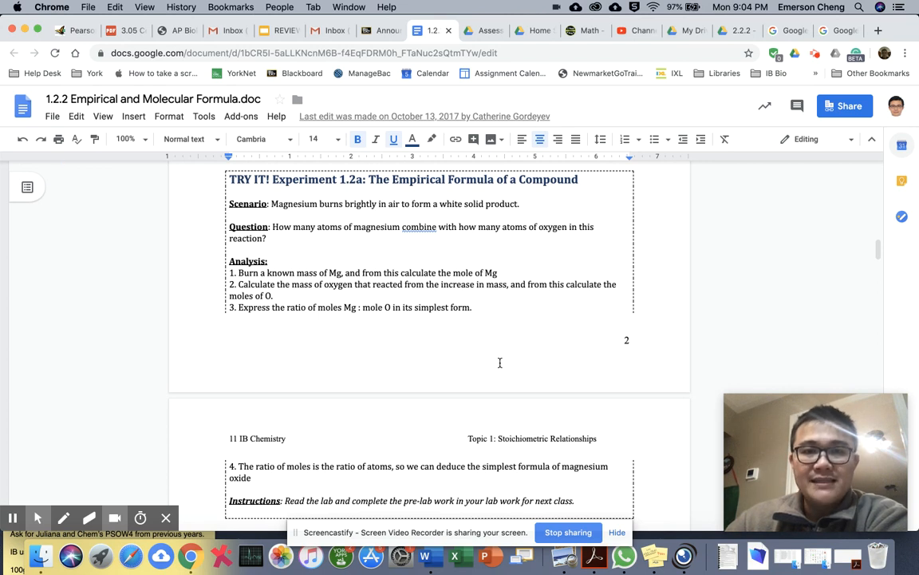
{"action": "mouse_move", "coordinate": [482, 338]}
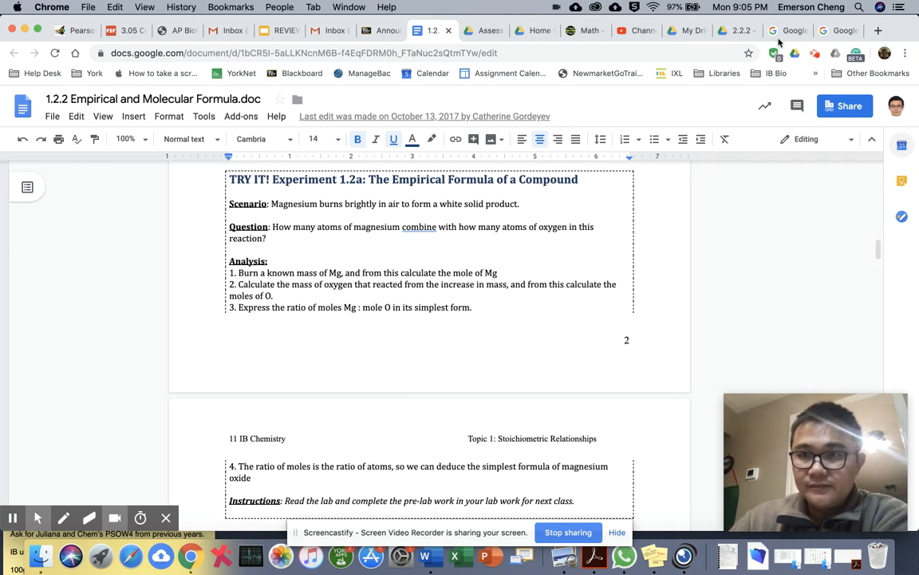
{"action": "mouse_move", "coordinate": [849, 555]}
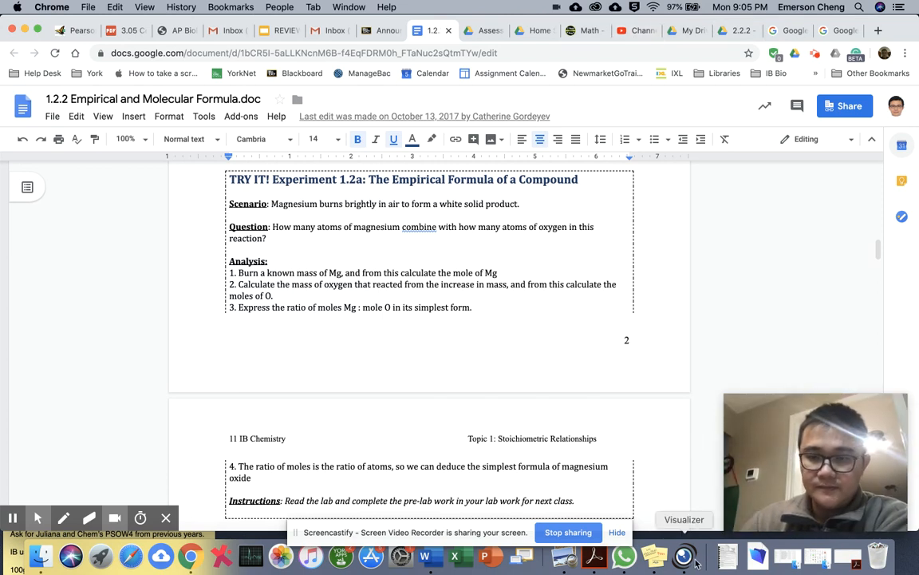
Return to the review slideshow while the Experiment 1.2a section stays open.
{"action": "left_click", "coordinate": [683, 519]}
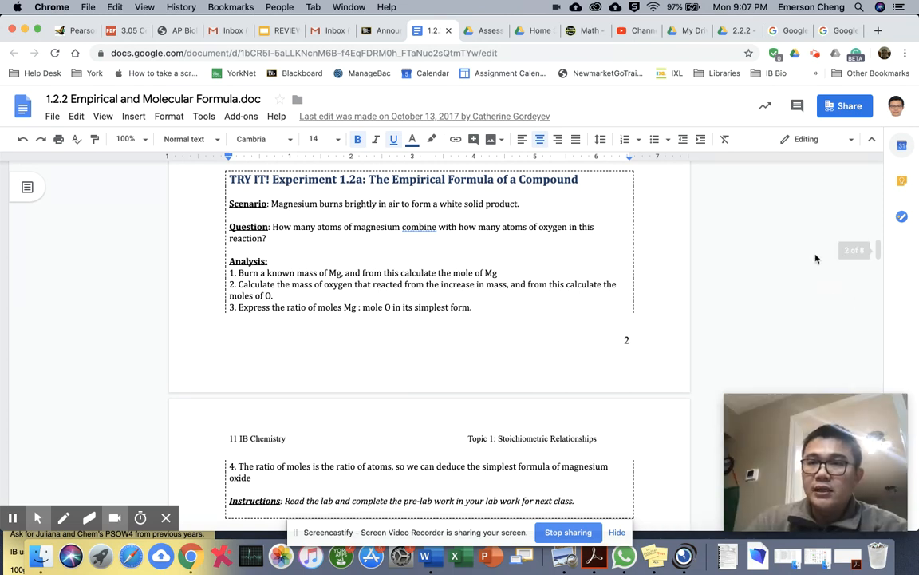
Search 'periodic table' in a new tab and show the image results.
{"action": "left_click", "coordinate": [788, 30]}
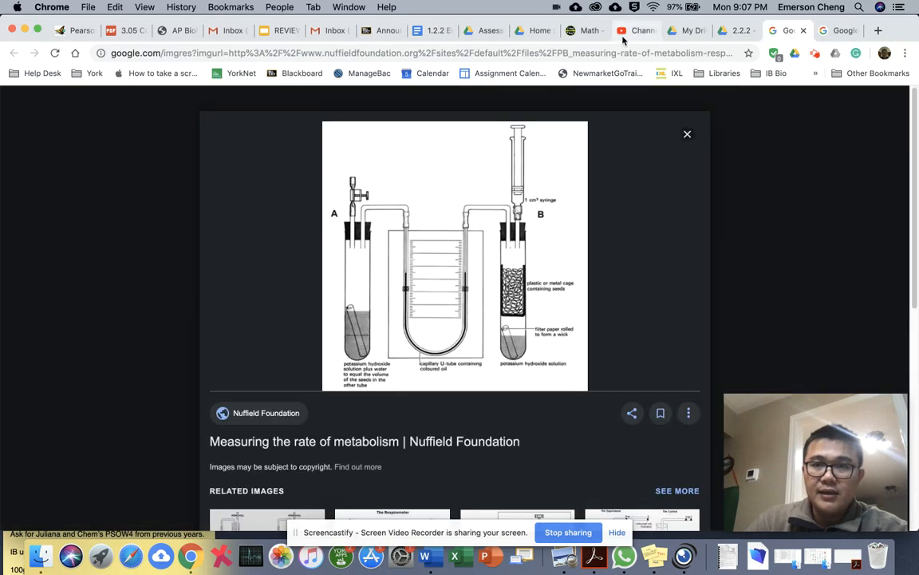
{"action": "left_click", "coordinate": [878, 30]}
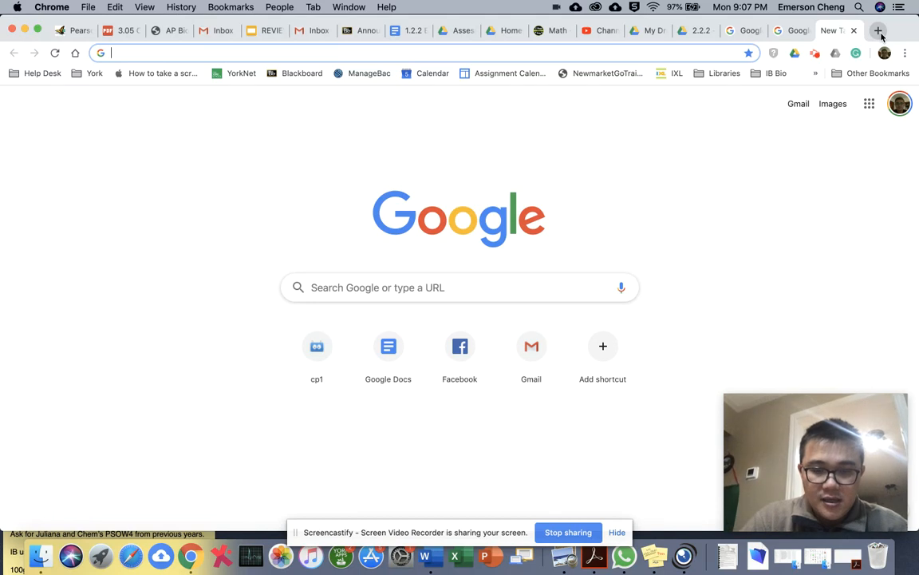
{"action": "type", "text": "per"}
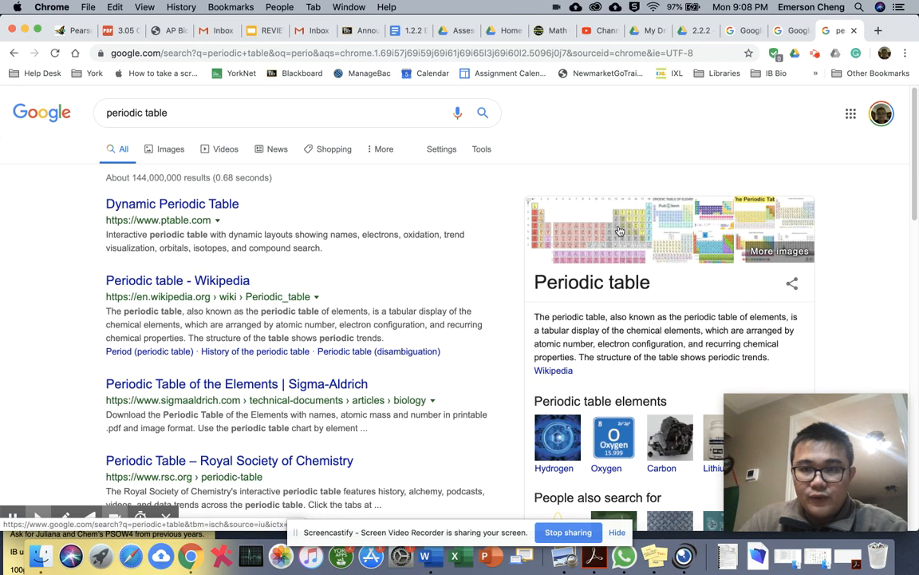
{"action": "left_click", "coordinate": [171, 150]}
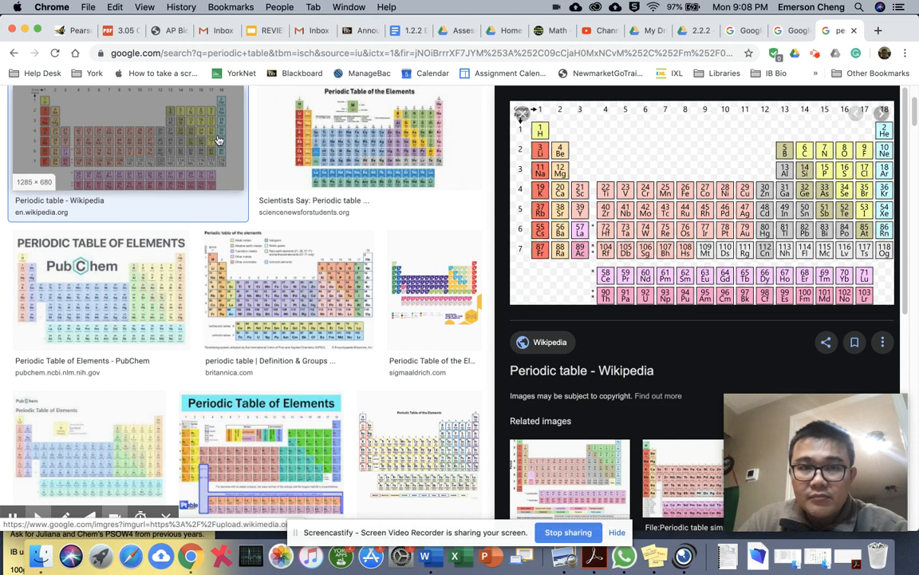
Preview a periodic table image, then the Dynamic Periodic Table leading to ptable.com.
{"action": "left_click", "coordinate": [369, 137]}
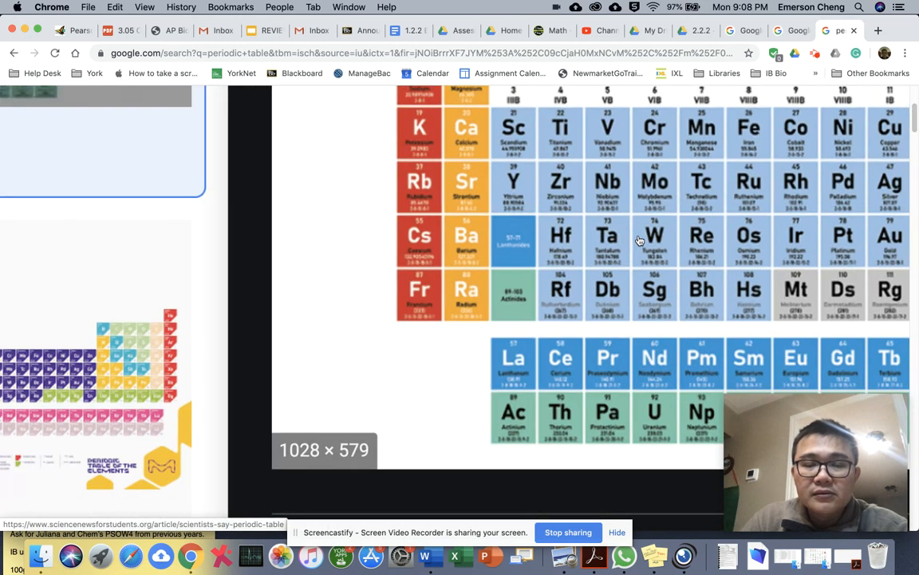
{"action": "left_click", "coordinate": [99, 290]}
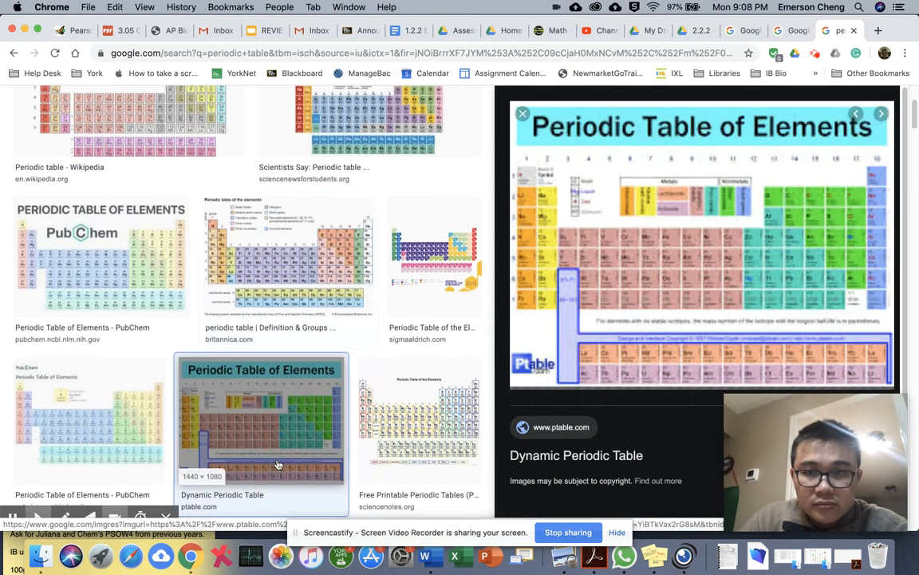
{"action": "scroll", "scroll_direction": "down", "scroll_amount": 3}
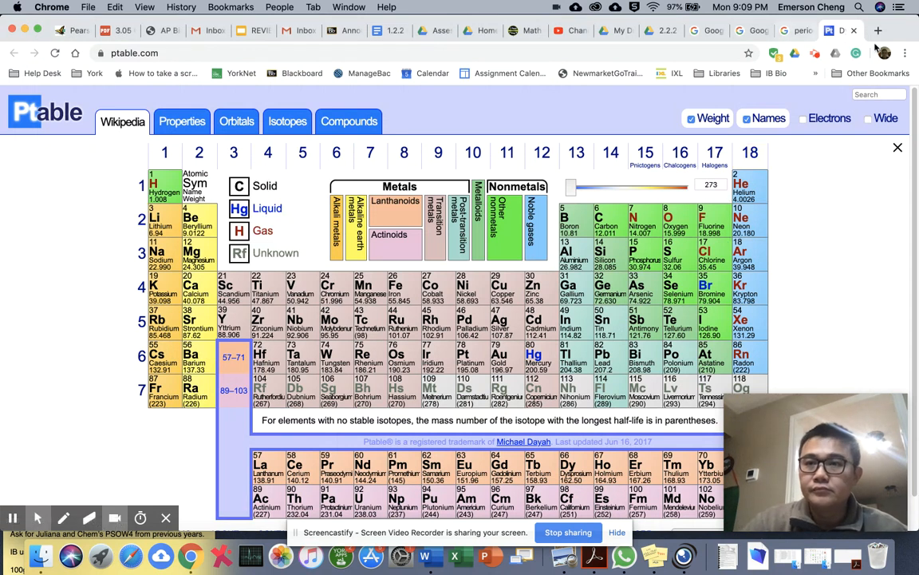
Calculate 2.00/24.305 ≈ 0.0823 mol Mg in a new tab, then return to the document.
{"action": "left_click", "coordinate": [878, 30]}
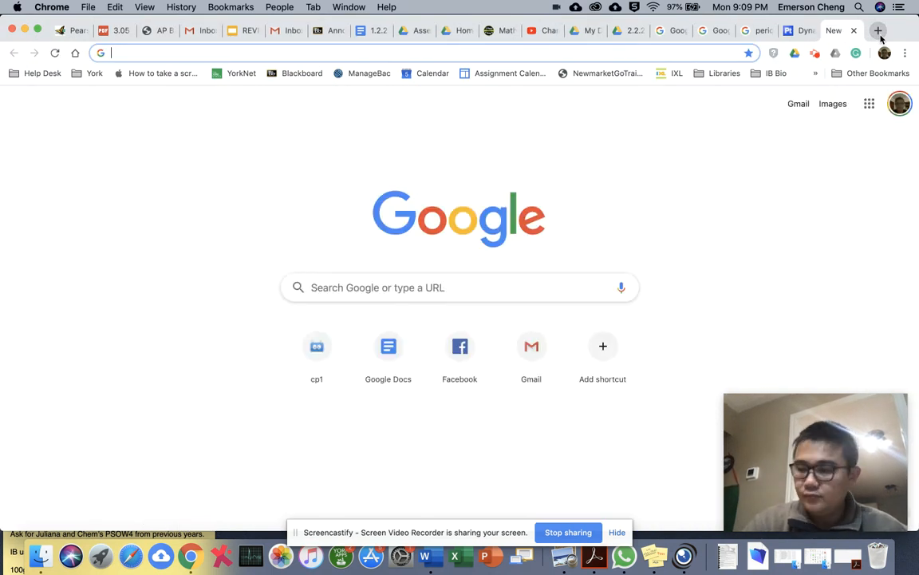
{"action": "type", "text": "2.00/24.305"}
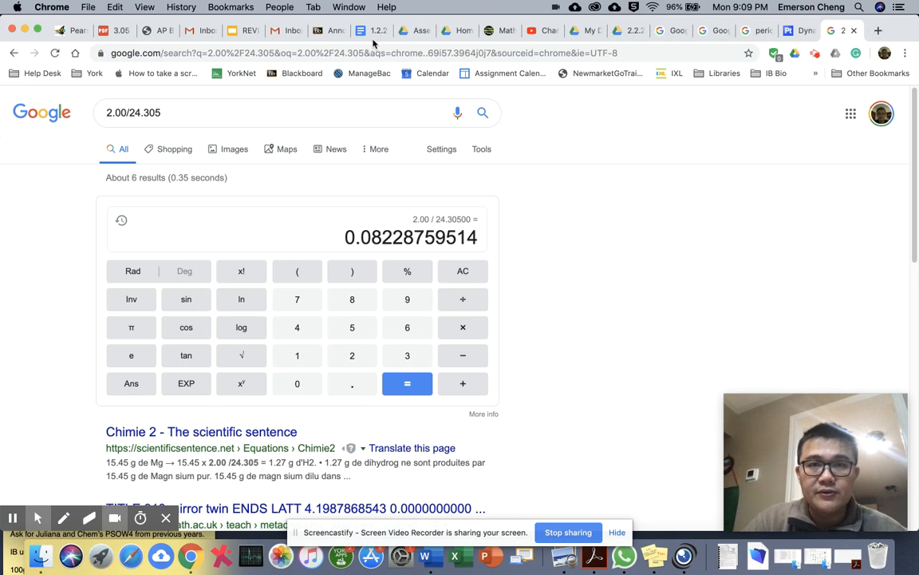
{"action": "left_click", "coordinate": [370, 31]}
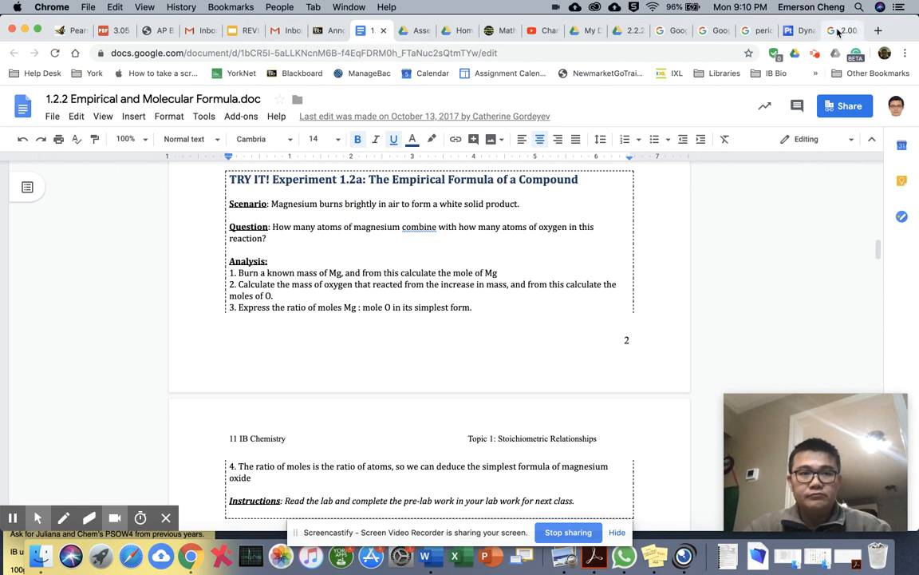
Calculate 1.00/16 = 0.0625 mol O in the search tab, then return to the document.
{"action": "left_click", "coordinate": [843, 30]}
{"action": "type", "text": "1.00/16"}
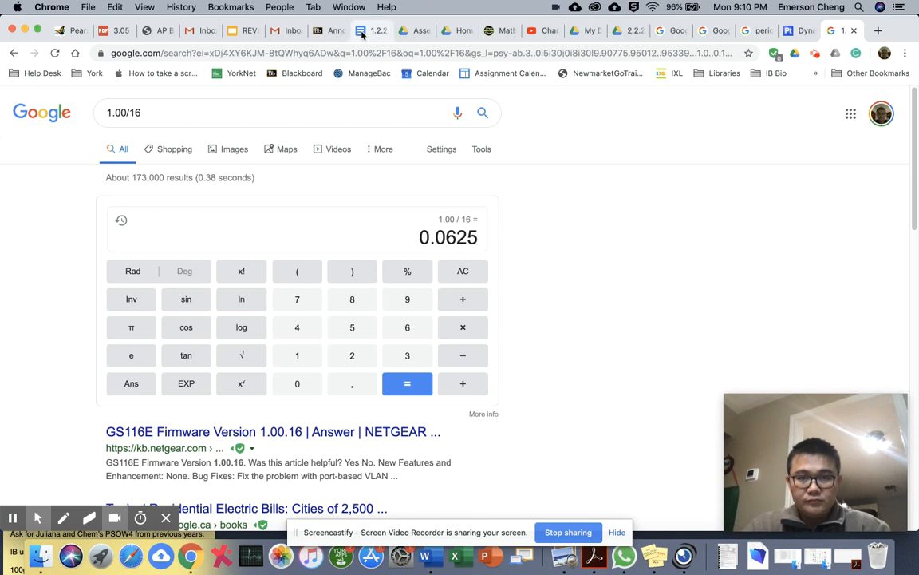
{"action": "left_click", "coordinate": [371, 31]}
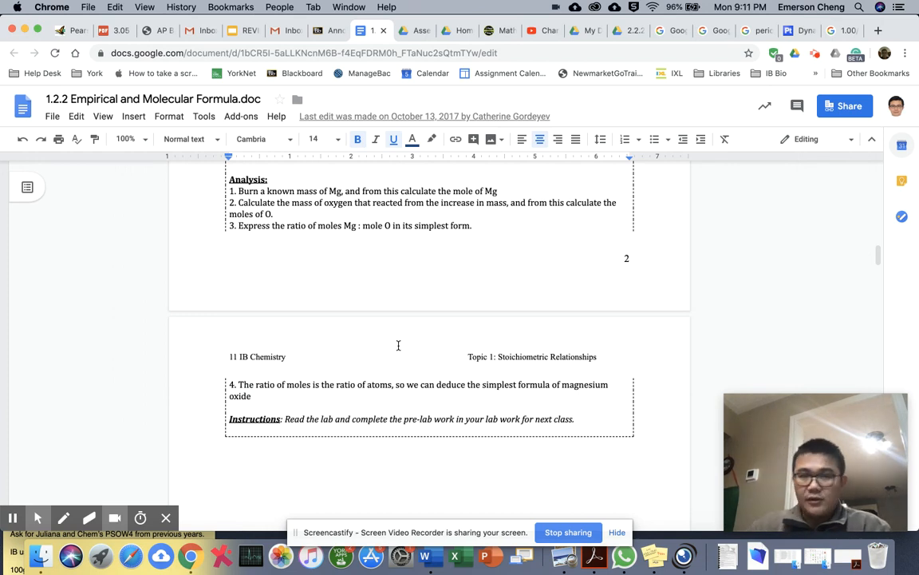
{"action": "mouse_move", "coordinate": [235, 227]}
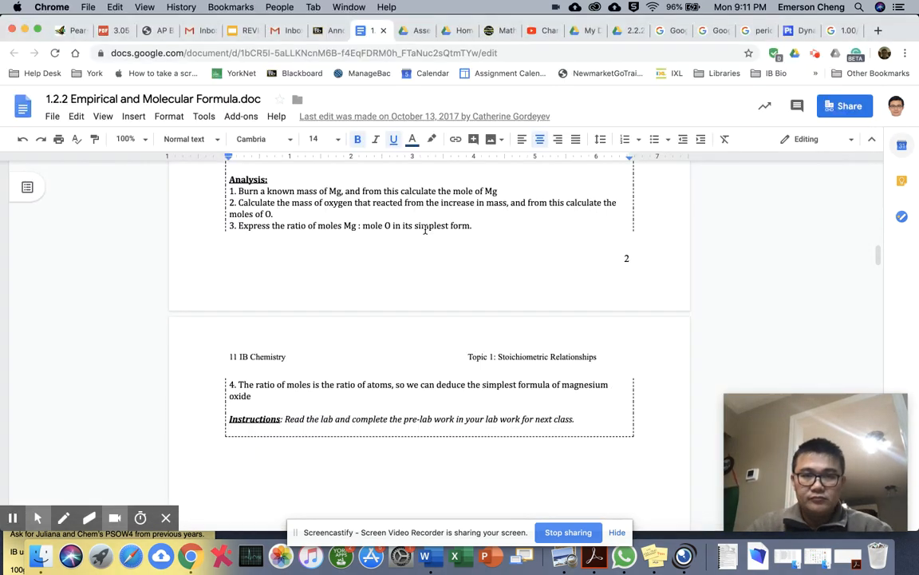
{"action": "left_click", "coordinate": [835, 31]}
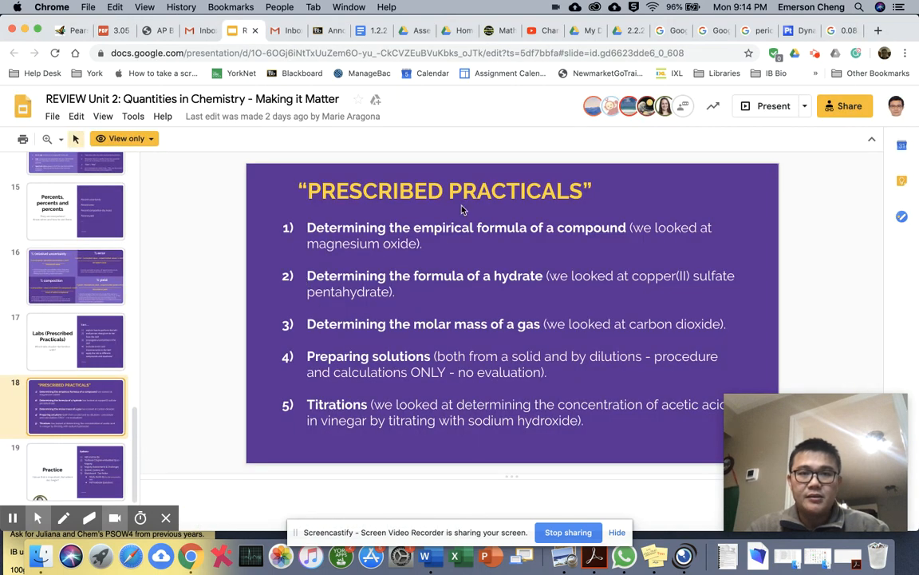
{"action": "mouse_move", "coordinate": [422, 232]}
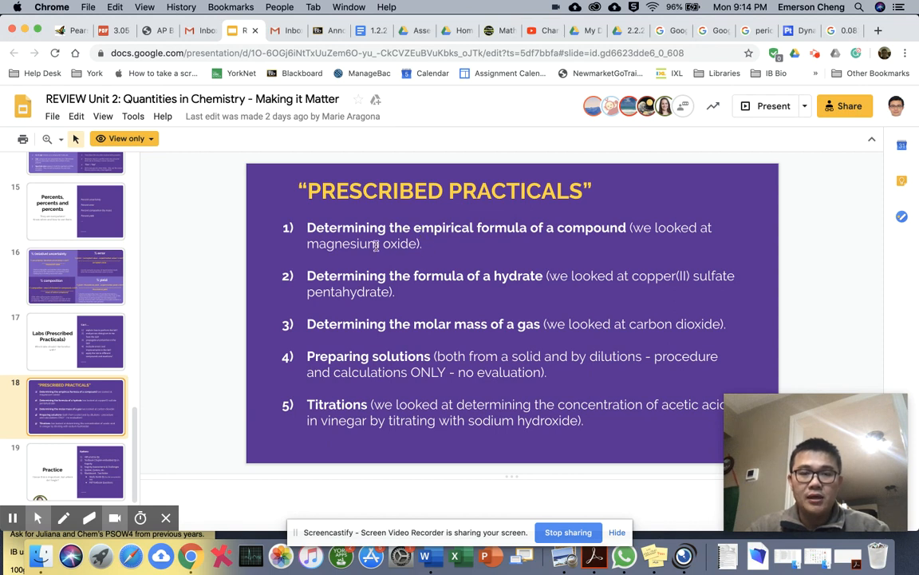
{"action": "mouse_move", "coordinate": [360, 275]}
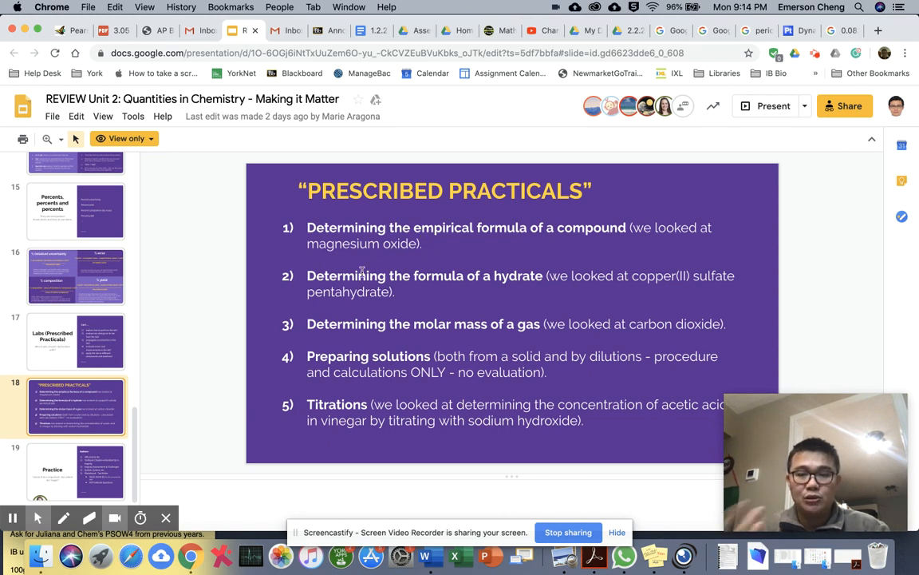